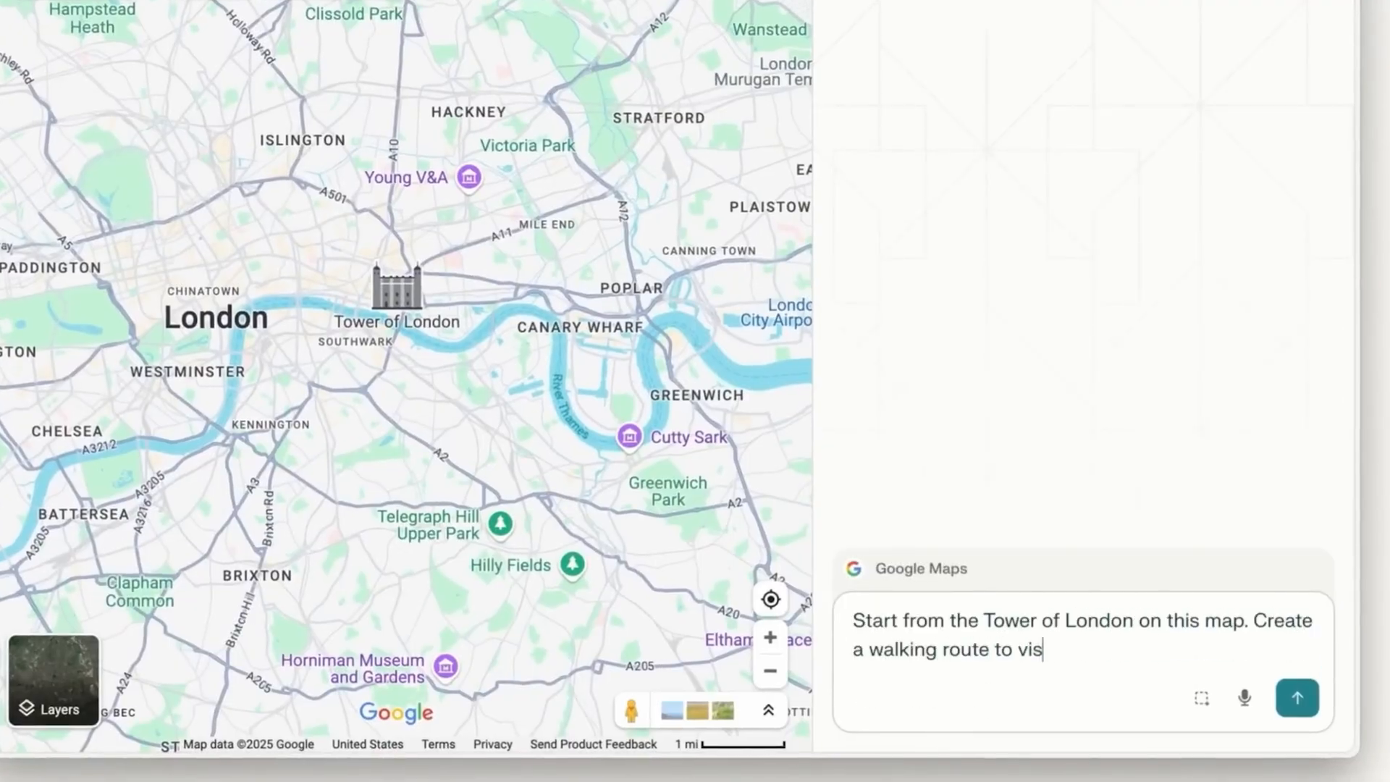
Finish the London top-5 tourist walking-route demo and switch to the comet.perplexity.ai homepage
{"action": "type", "text": "it the top 5 major tourist locations. Apply to thi"}
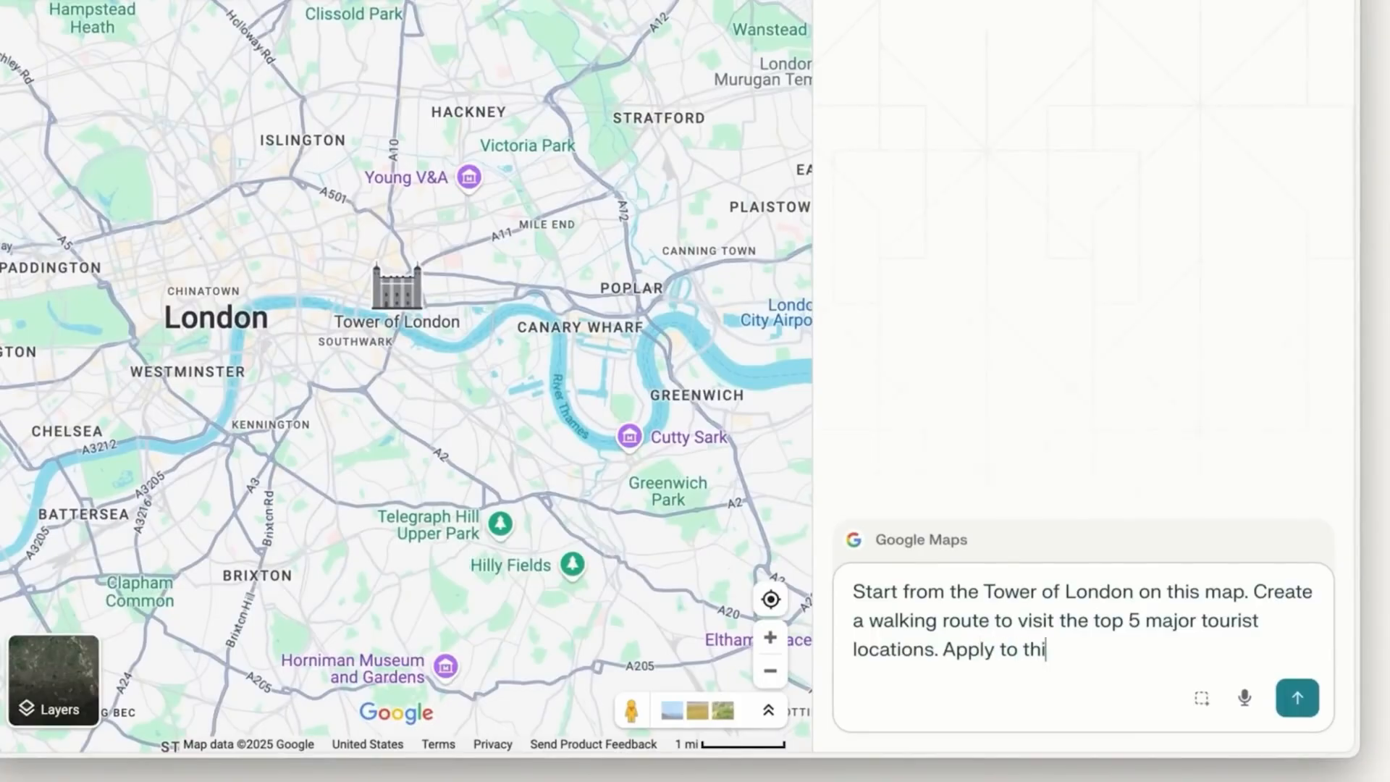
{"action": "left_click", "coordinate": [1297, 698]}
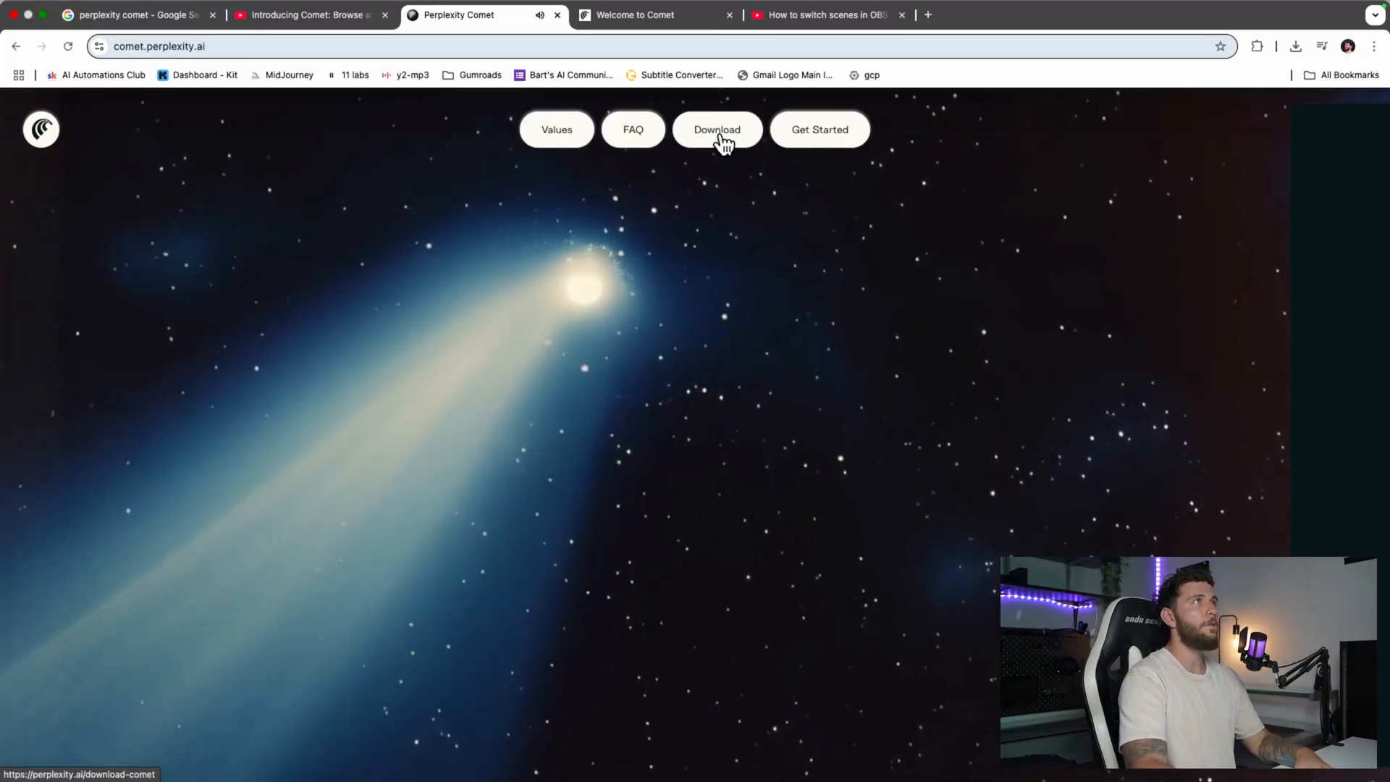
Go to the Download page stating Comet needs an invitation, with a waitlist option
{"action": "left_click", "coordinate": [717, 129]}
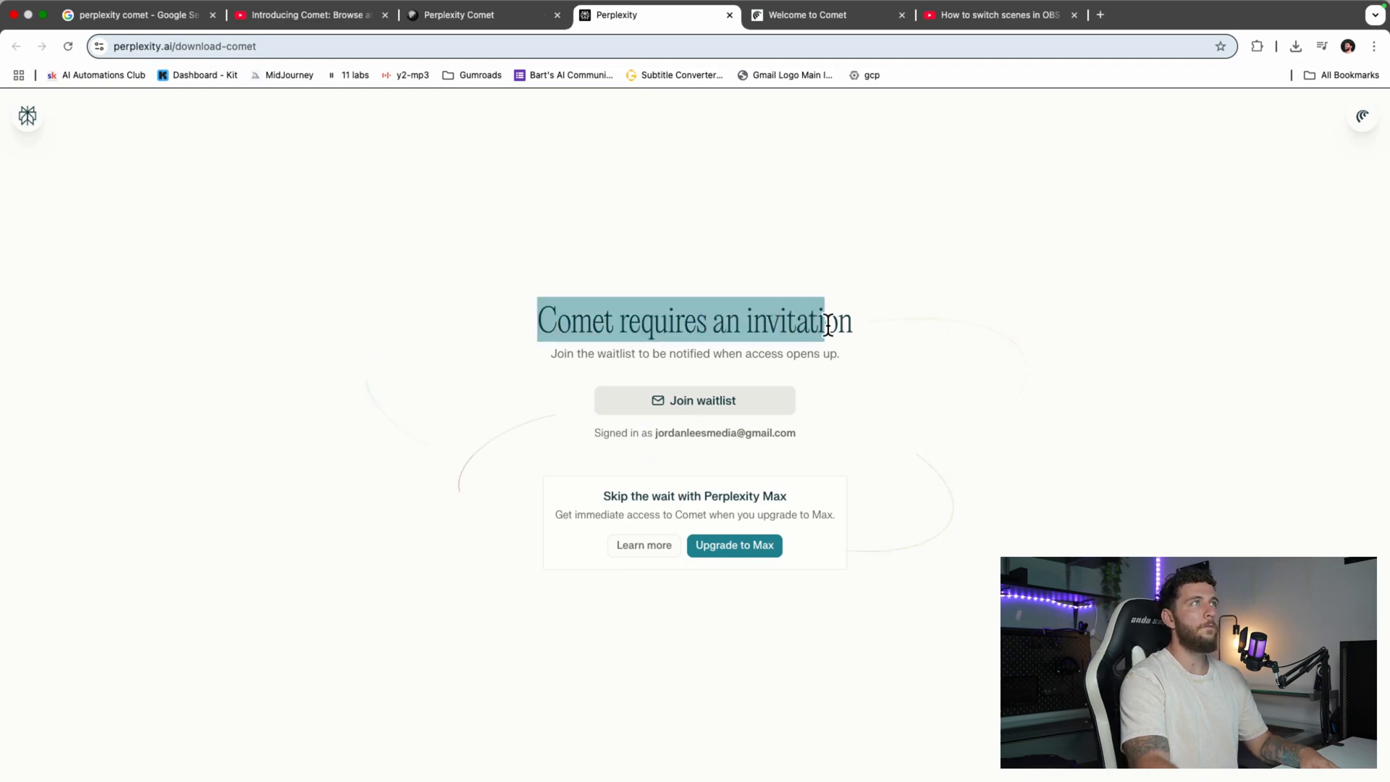
{"action": "mouse_move", "coordinate": [877, 447]}
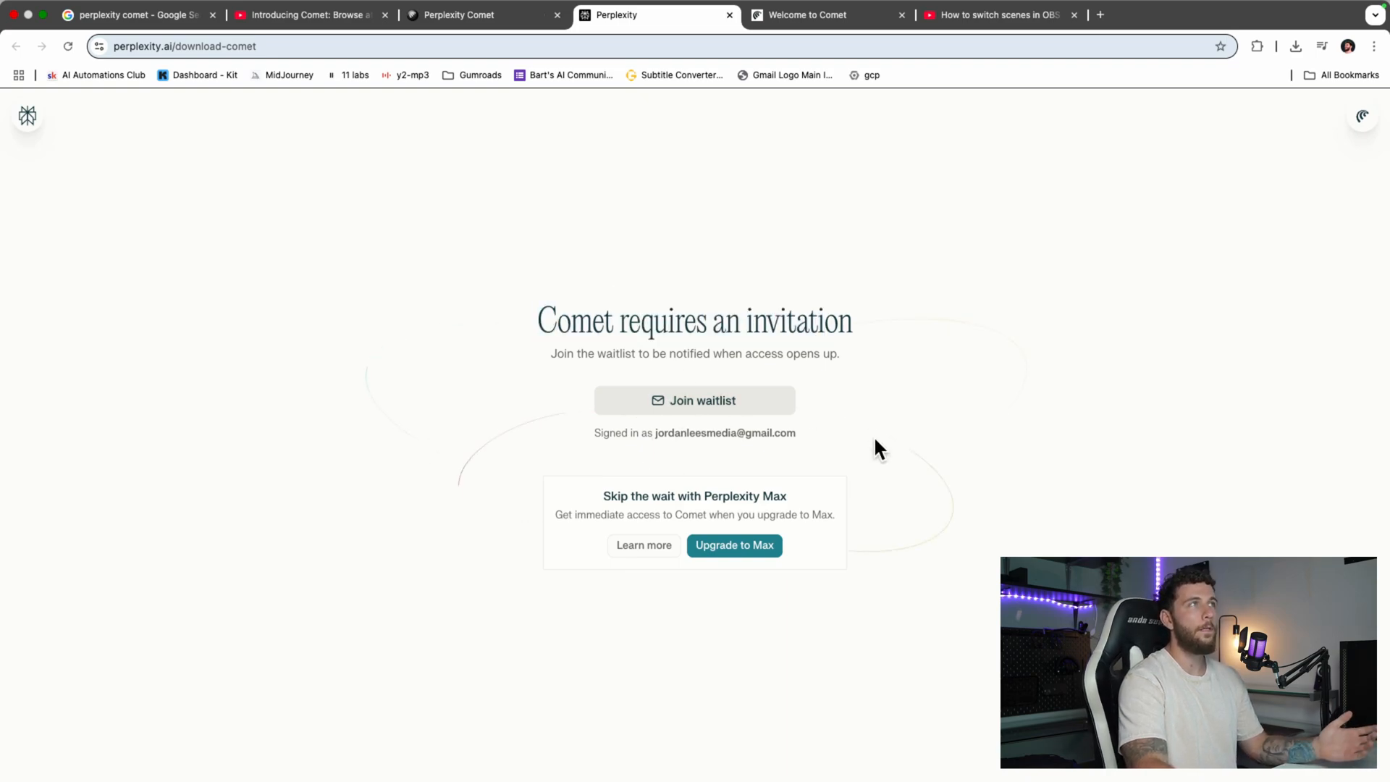
{"action": "mouse_move", "coordinate": [989, 338]}
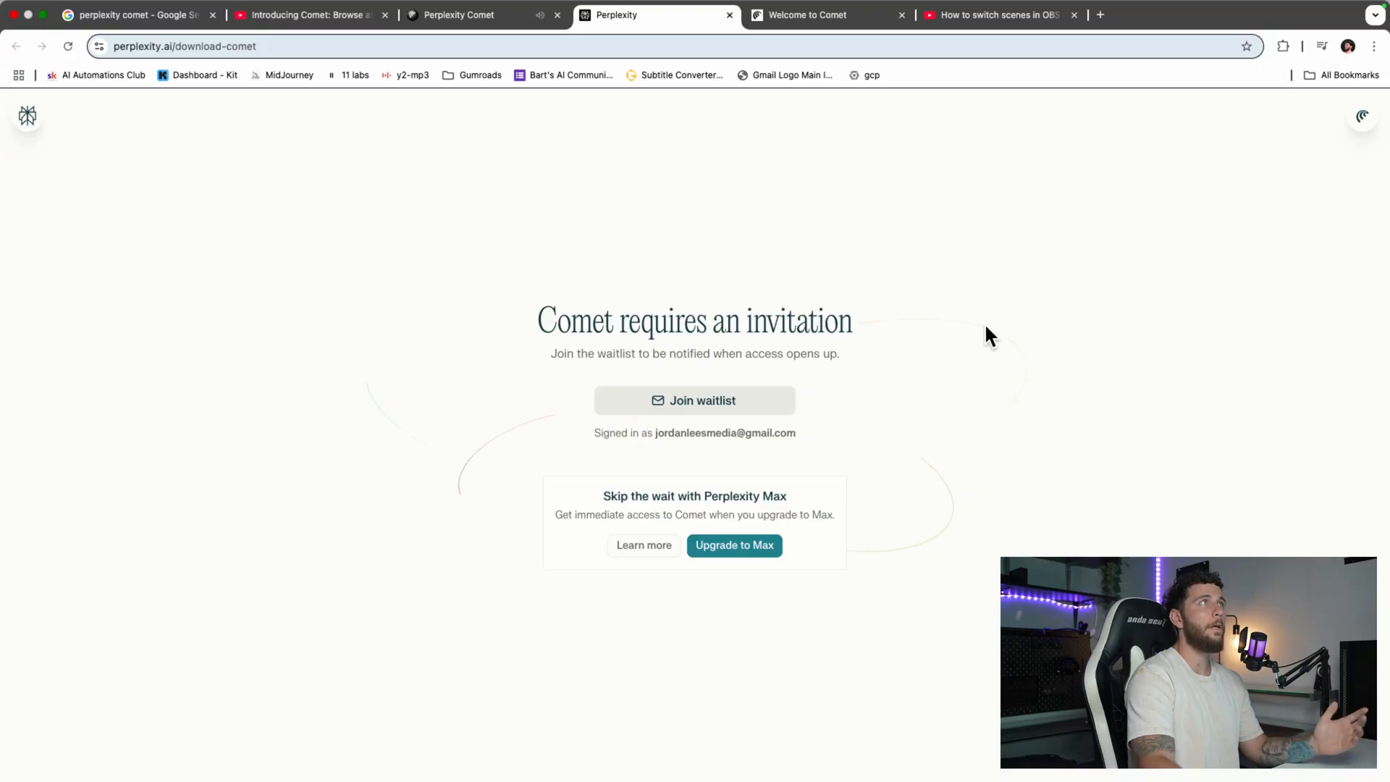
Read the FAQ answers on supported platforms, installation and search engine on the Comet homepage
{"action": "left_click", "coordinate": [456, 15]}
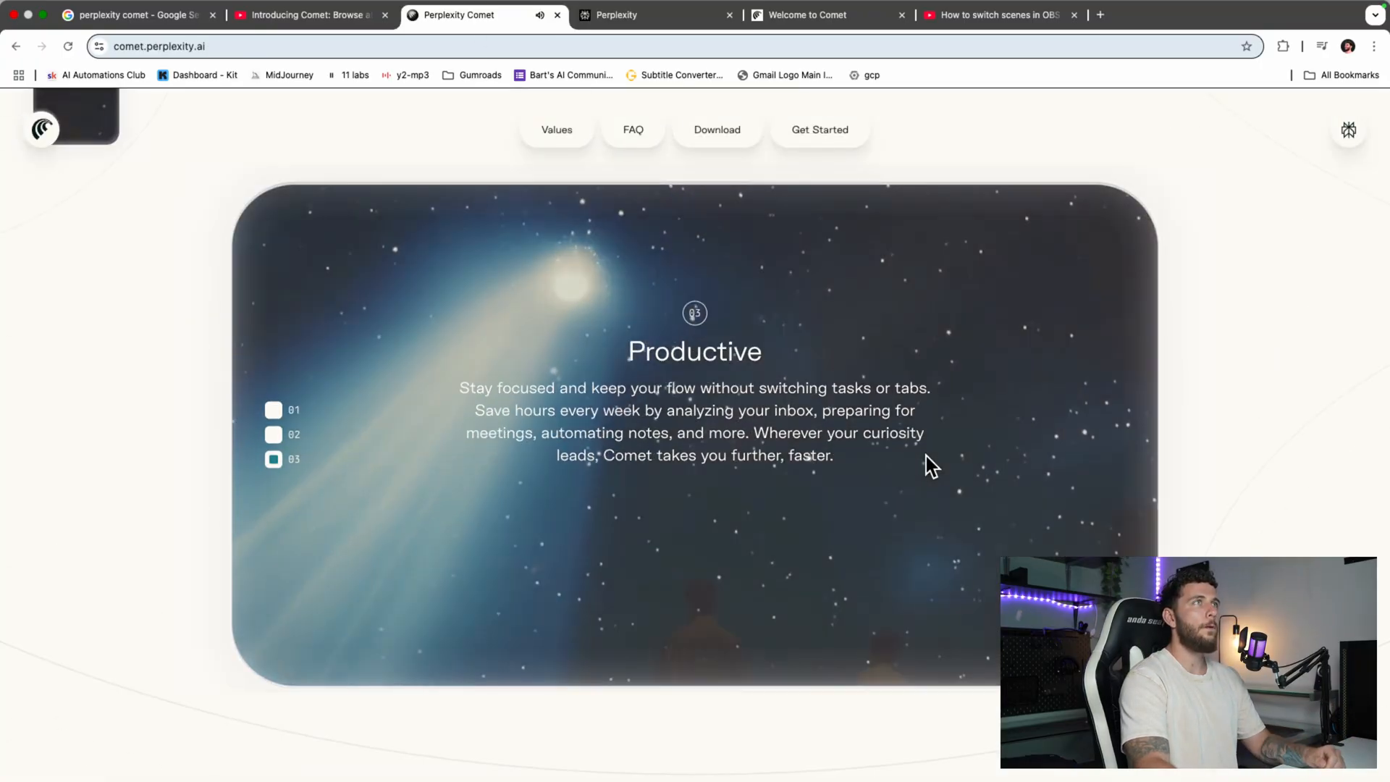
{"action": "scroll", "scroll_direction": "down", "scroll_amount": 3}
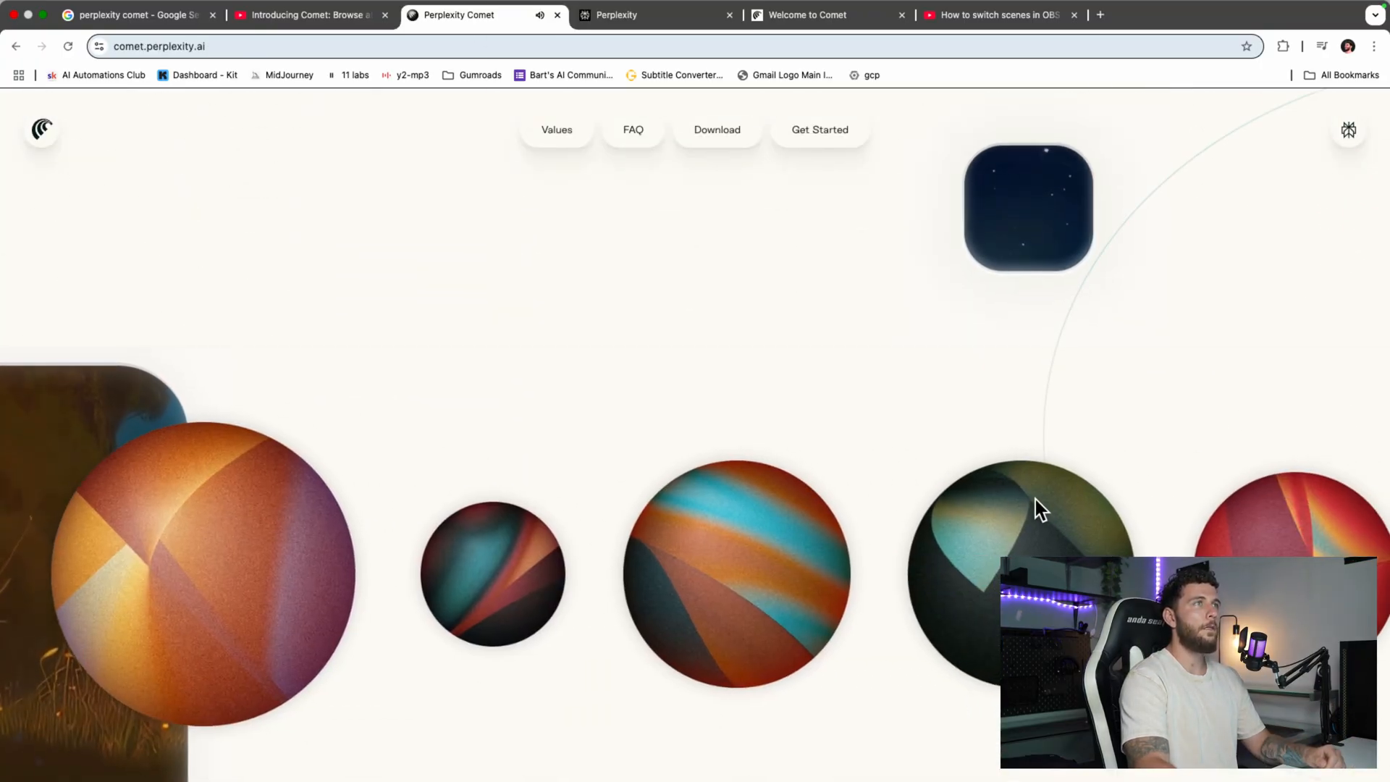
{"action": "scroll", "scroll_direction": "down", "scroll_amount": 3}
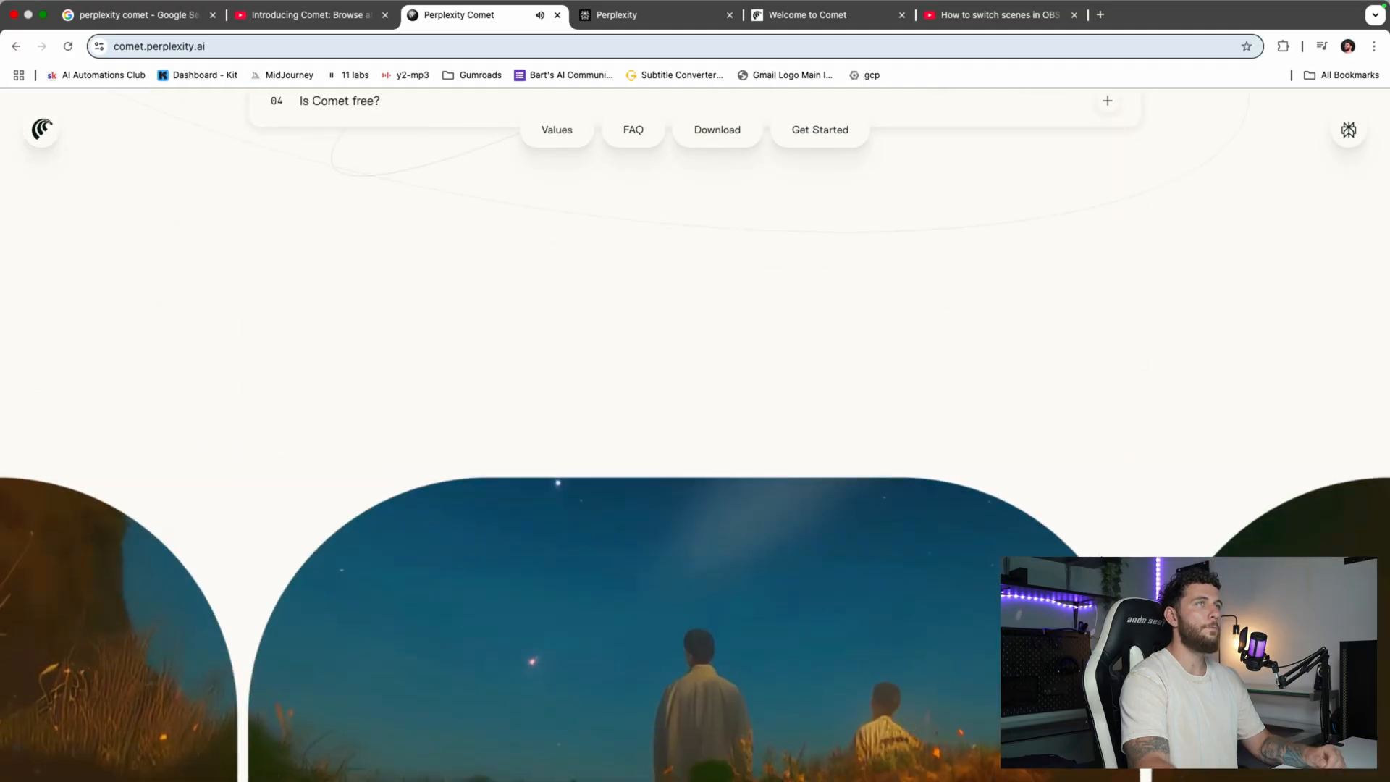
{"action": "scroll", "scroll_direction": "up", "scroll_amount": 3}
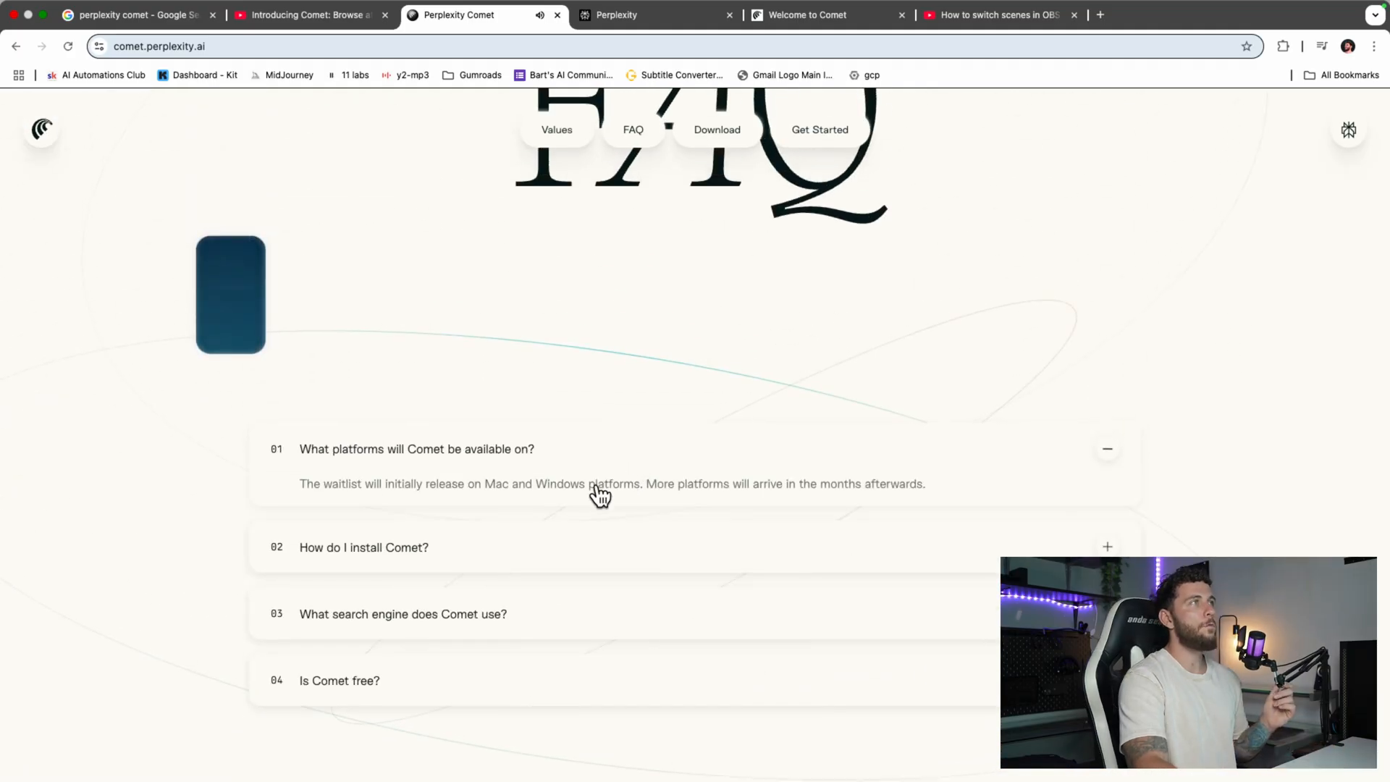
{"action": "mouse_move", "coordinate": [442, 497]}
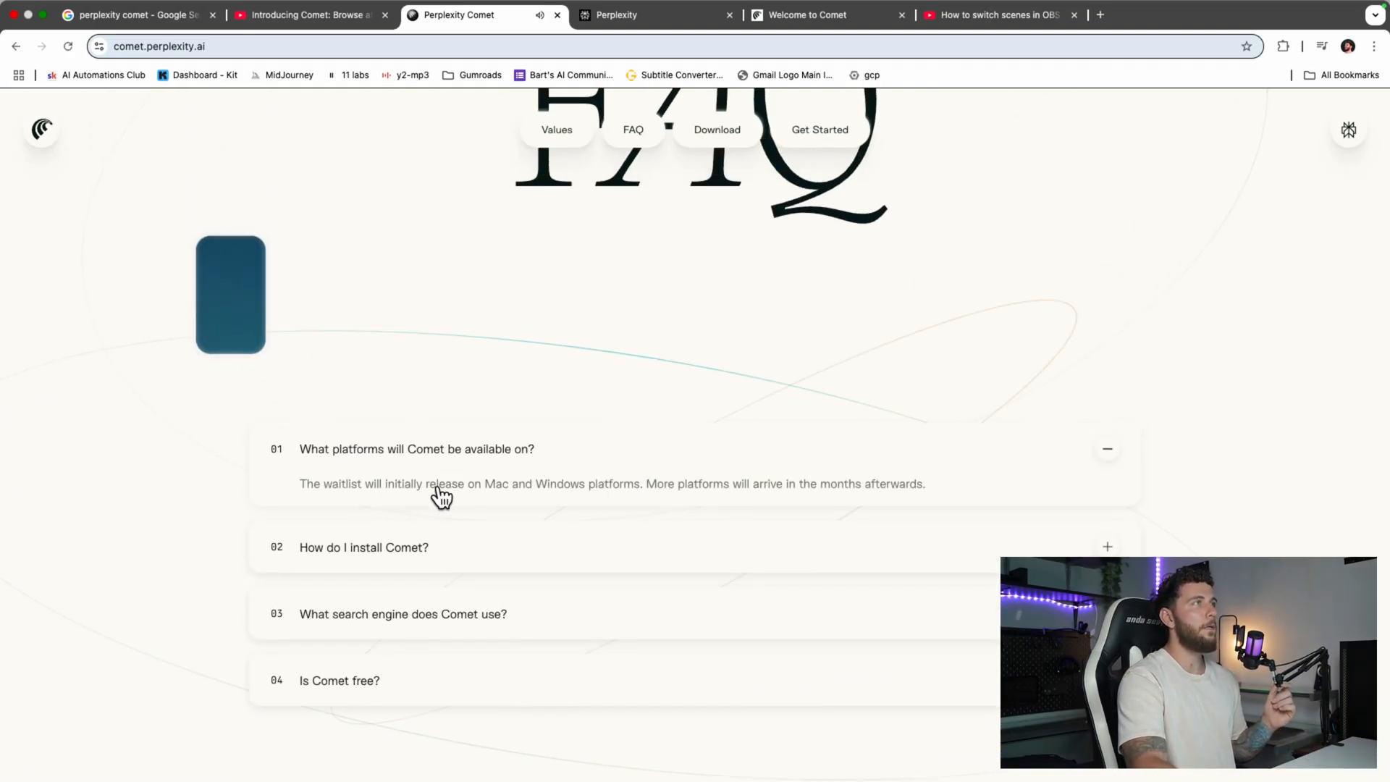
{"action": "mouse_move", "coordinate": [753, 499]}
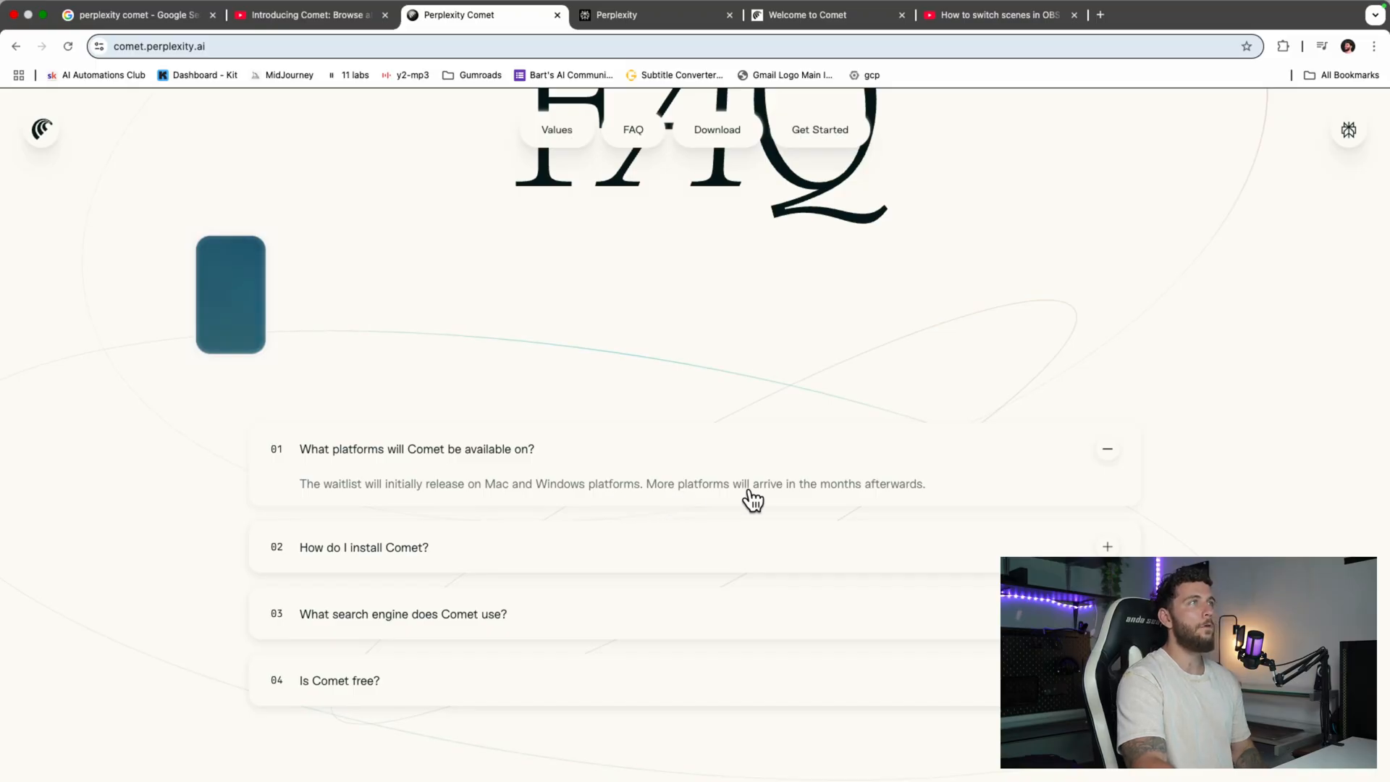
{"action": "mouse_move", "coordinate": [769, 552]}
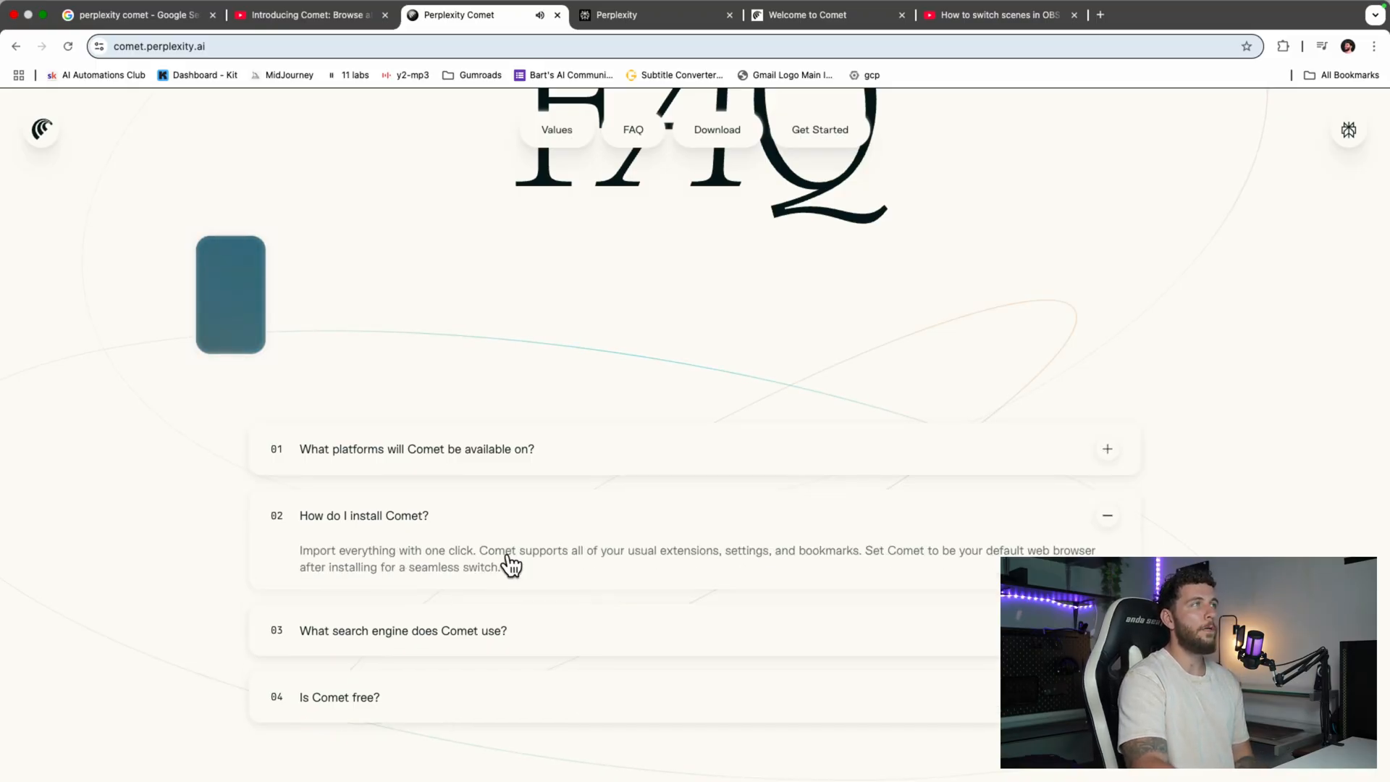
{"action": "mouse_move", "coordinate": [739, 563]}
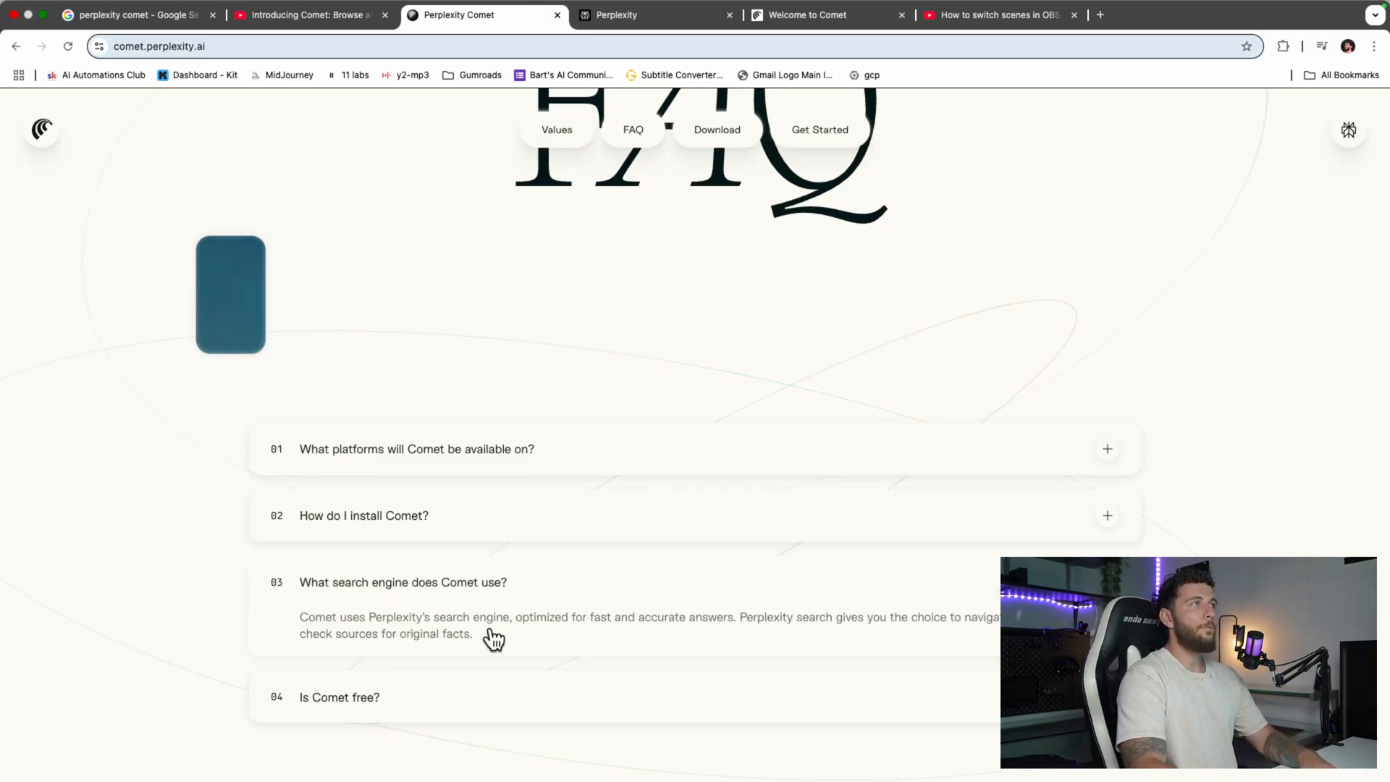
{"action": "mouse_move", "coordinate": [718, 639]}
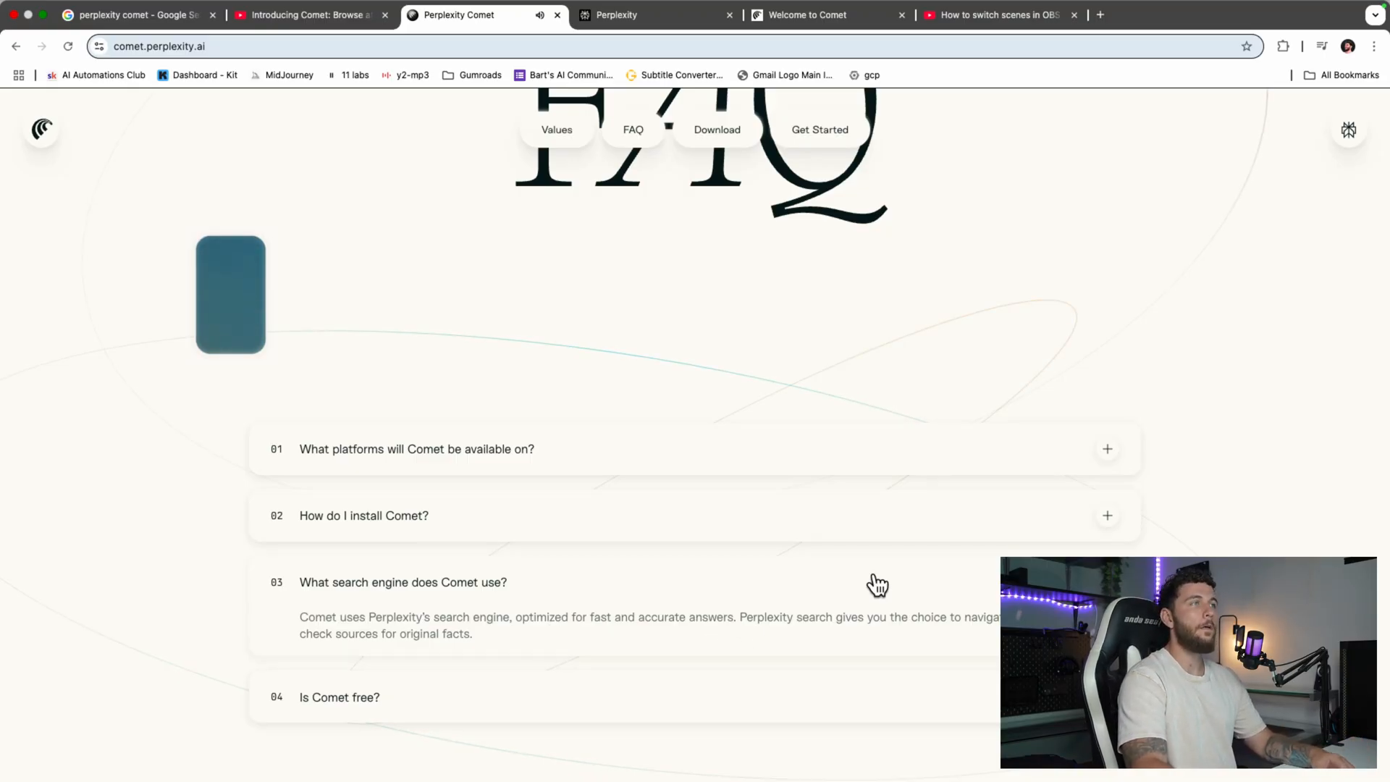
{"action": "scroll", "scroll_direction": "down", "scroll_amount": 3}
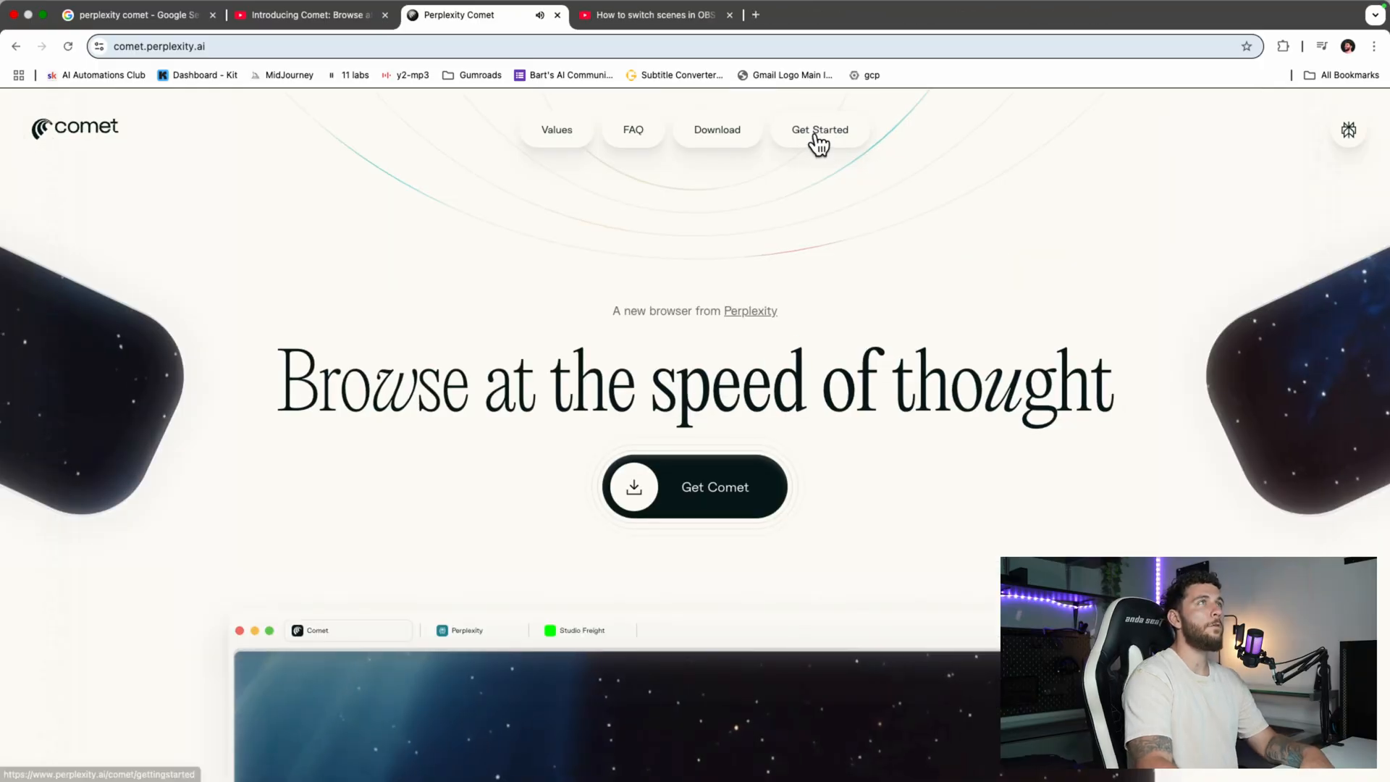
Go to the Get Started page and show the Web Browsing use-case demo
{"action": "left_click", "coordinate": [820, 128]}
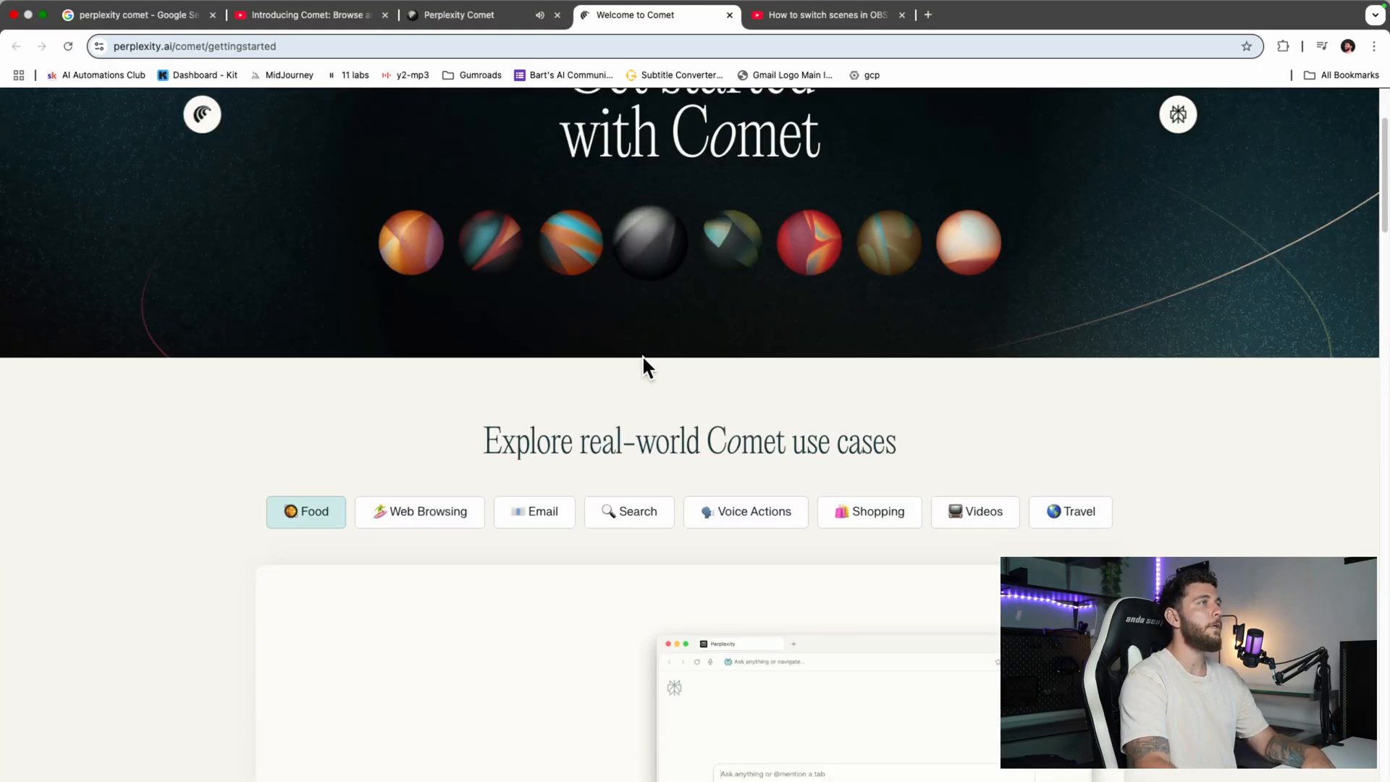
{"action": "scroll", "scroll_direction": "down", "scroll_amount": 3}
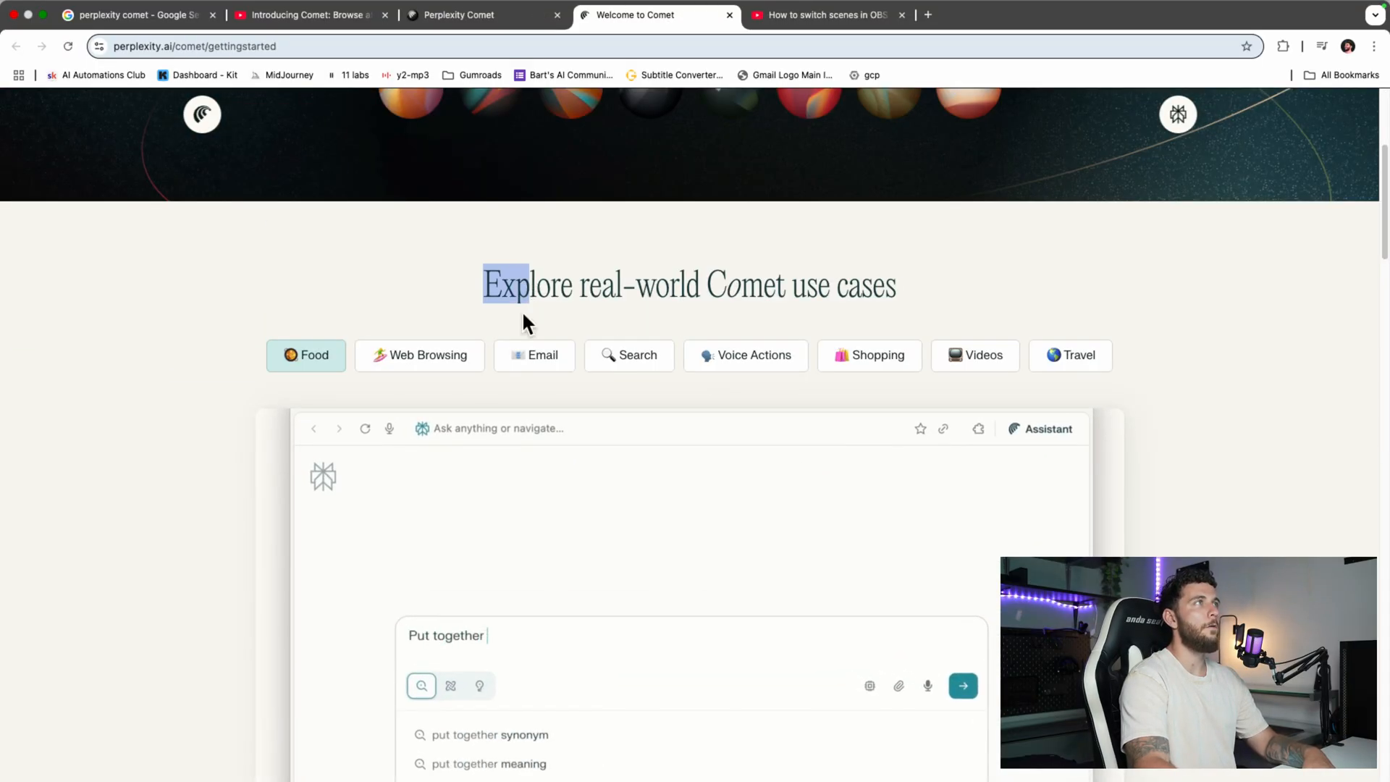
{"action": "left_click", "coordinate": [419, 354]}
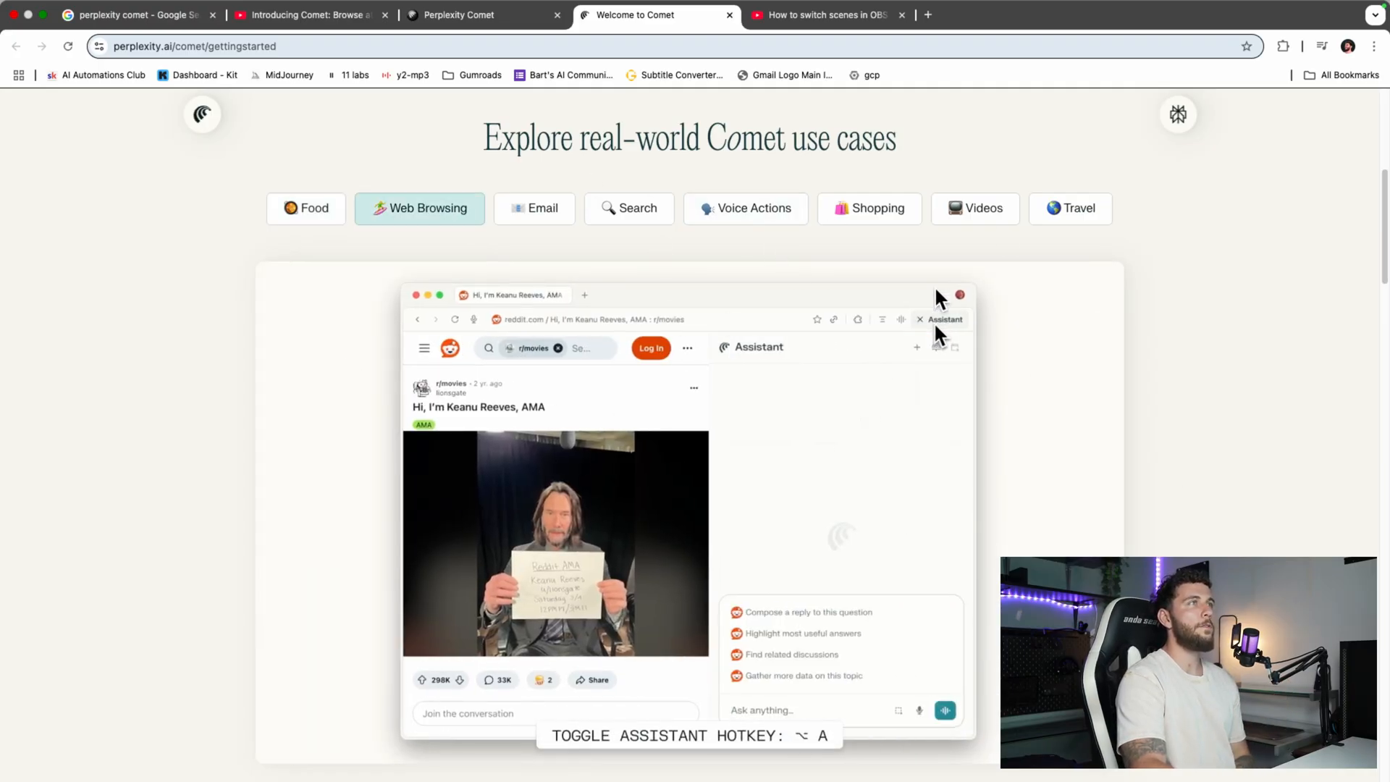
View the Email, Search and Shopping use-case demos in turn
{"action": "left_click", "coordinate": [534, 209]}
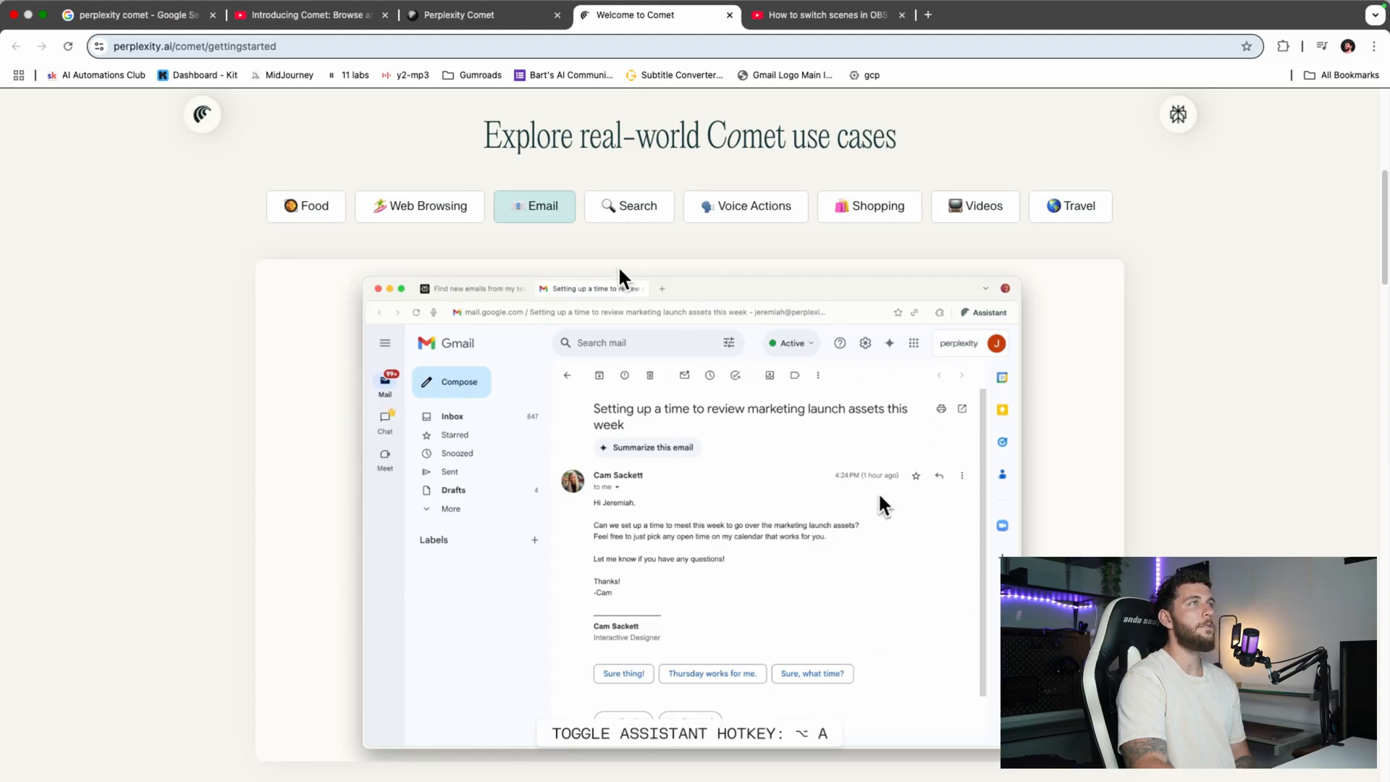
{"action": "left_click", "coordinate": [627, 205]}
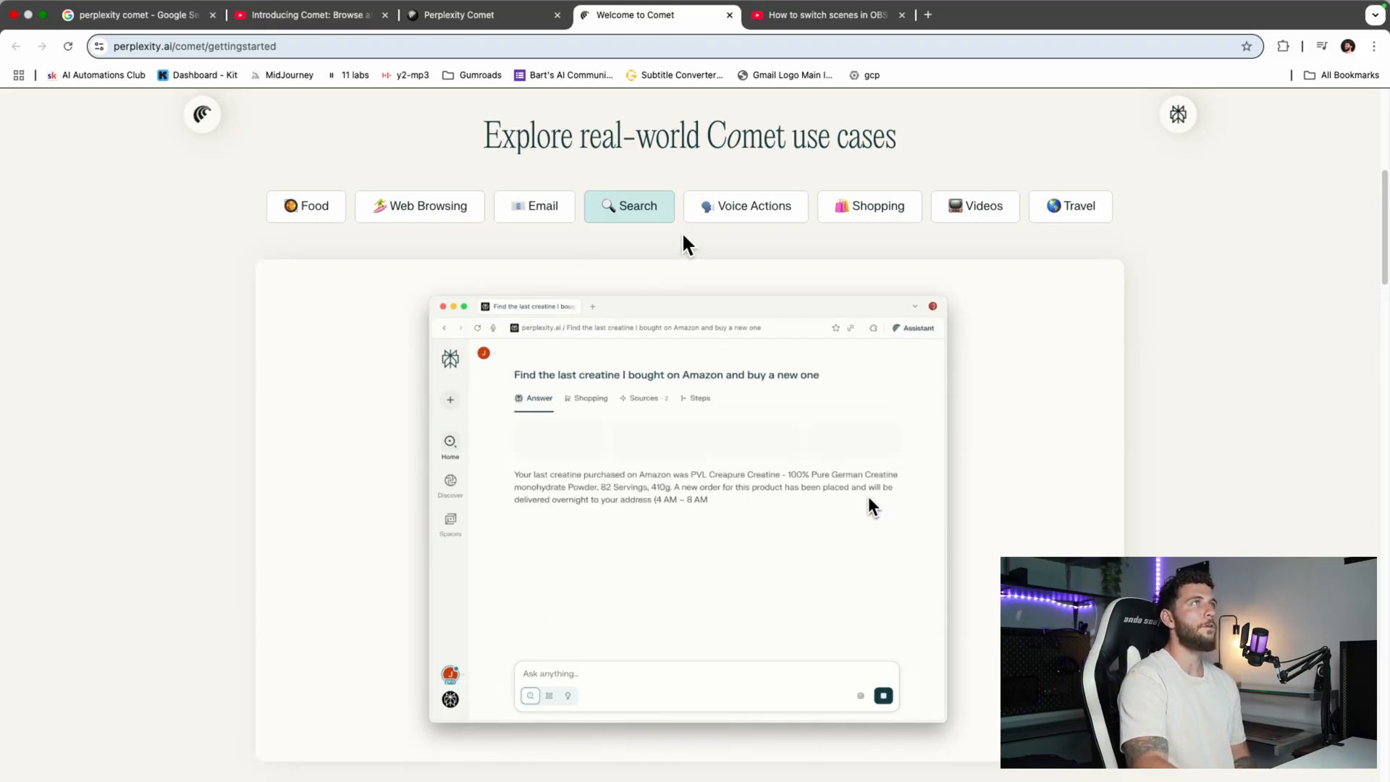
{"action": "left_click", "coordinate": [869, 206]}
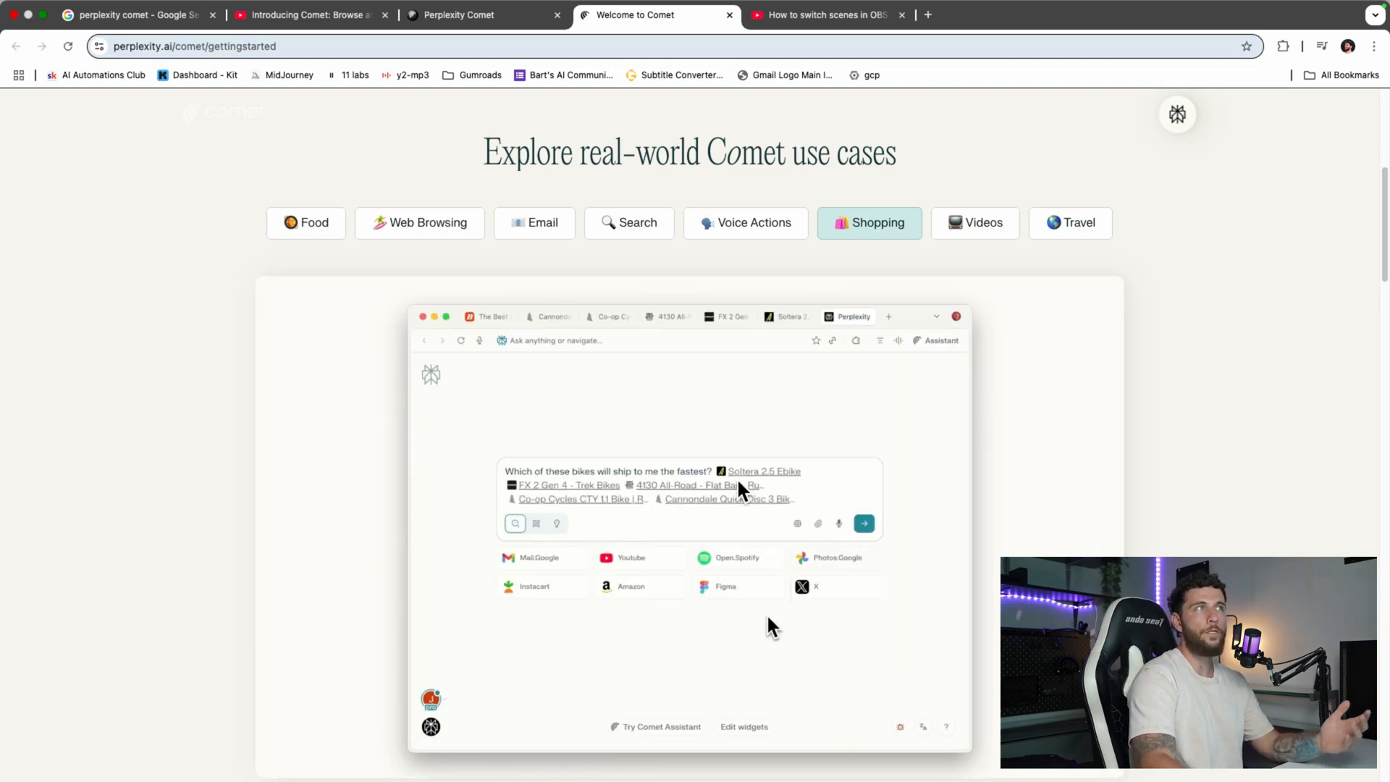
Watch the Shopping demo, then the Videos use-case demo
{"action": "left_click", "coordinate": [863, 523]}
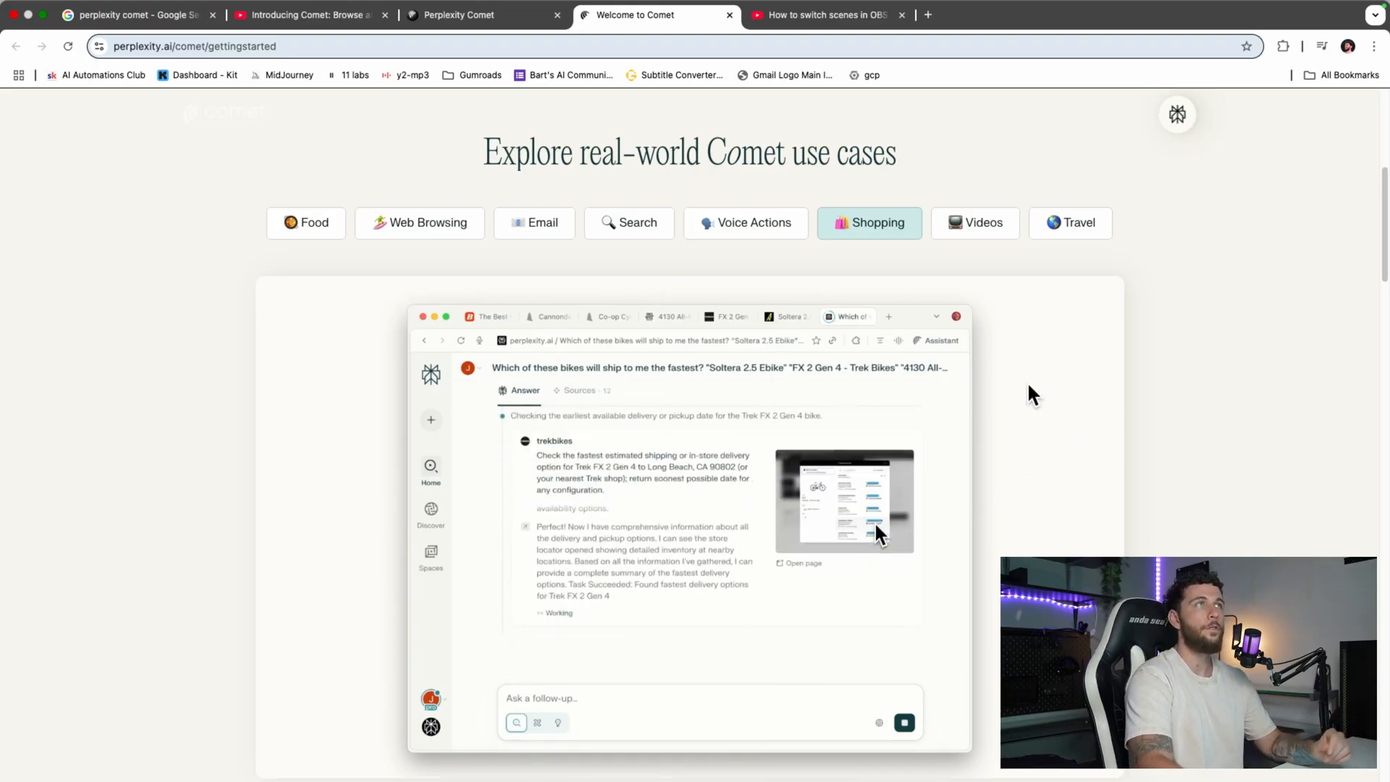
{"action": "left_click", "coordinate": [975, 192]}
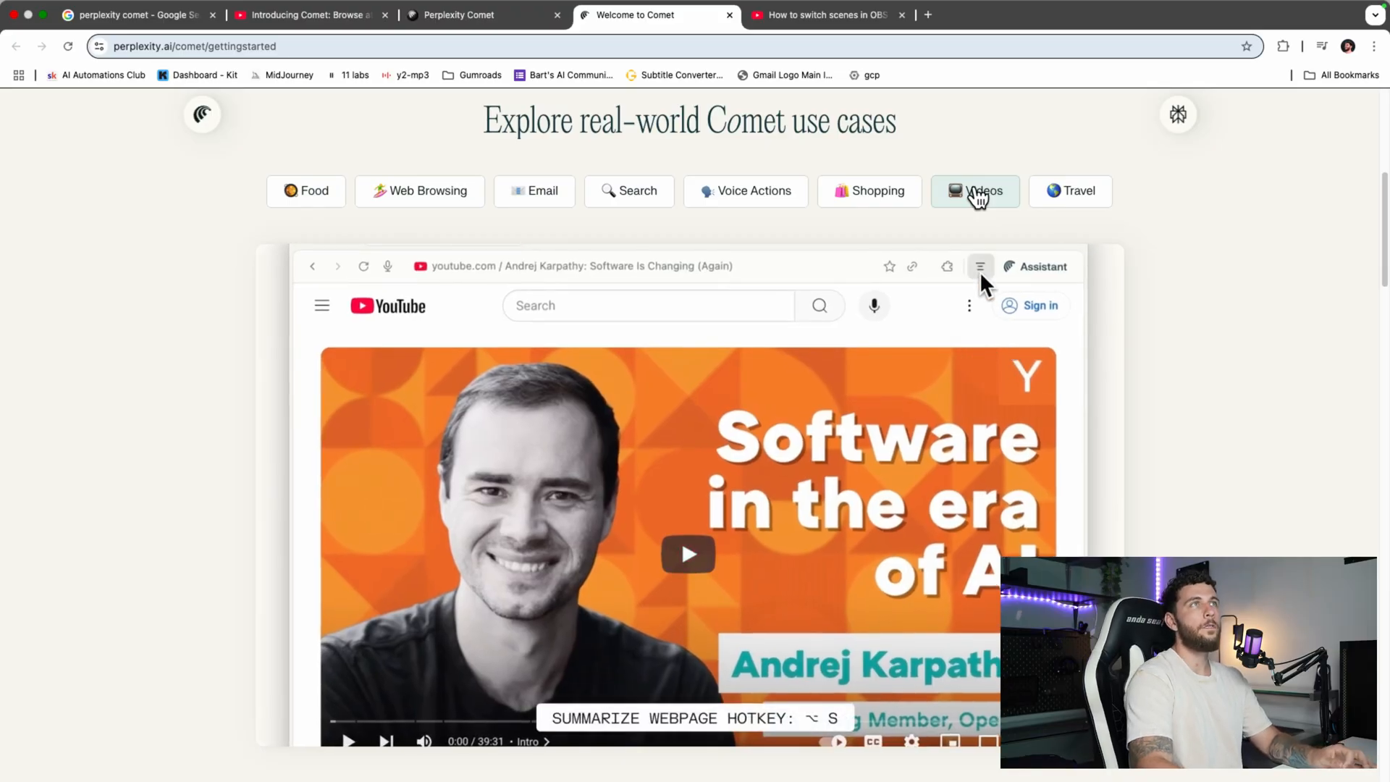
{"action": "left_click", "coordinate": [1035, 266]}
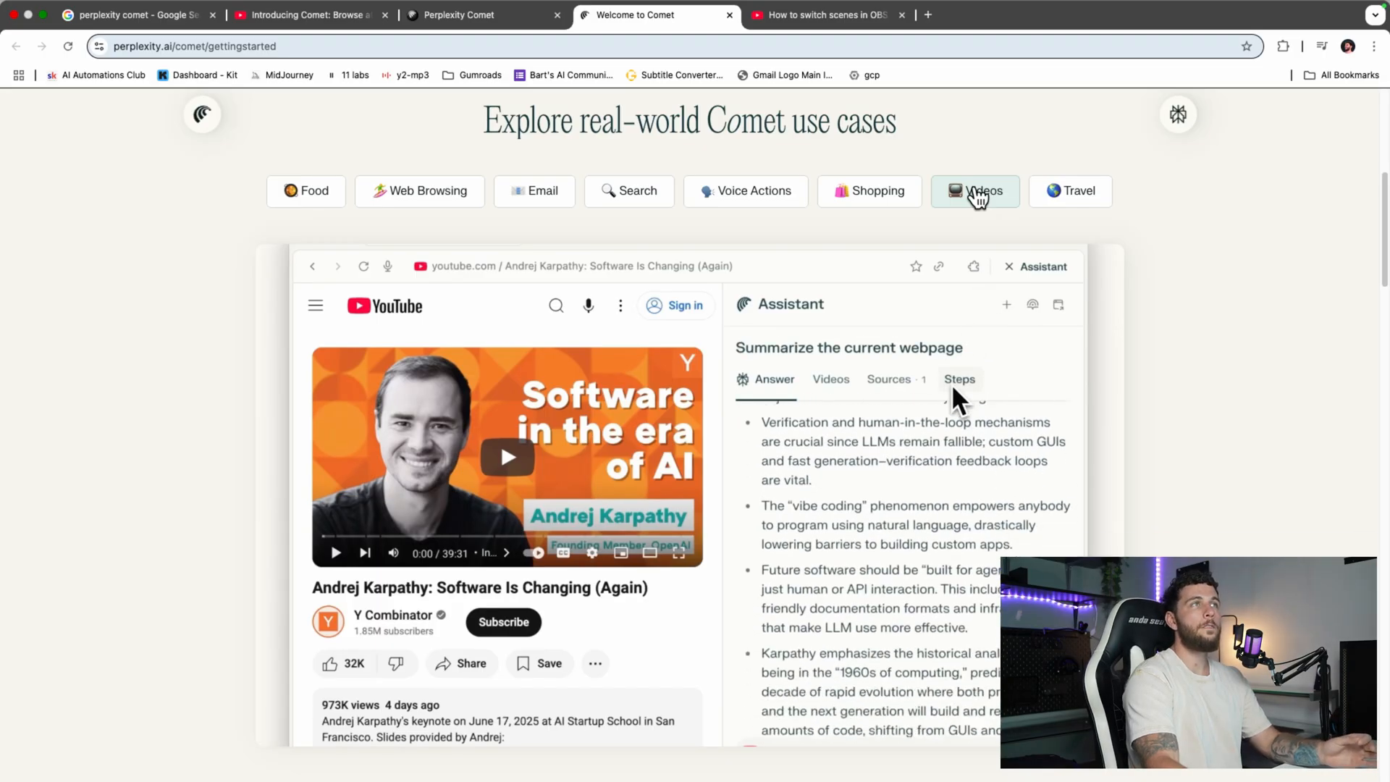
{"action": "scroll", "scroll_direction": "down", "scroll_amount": 3}
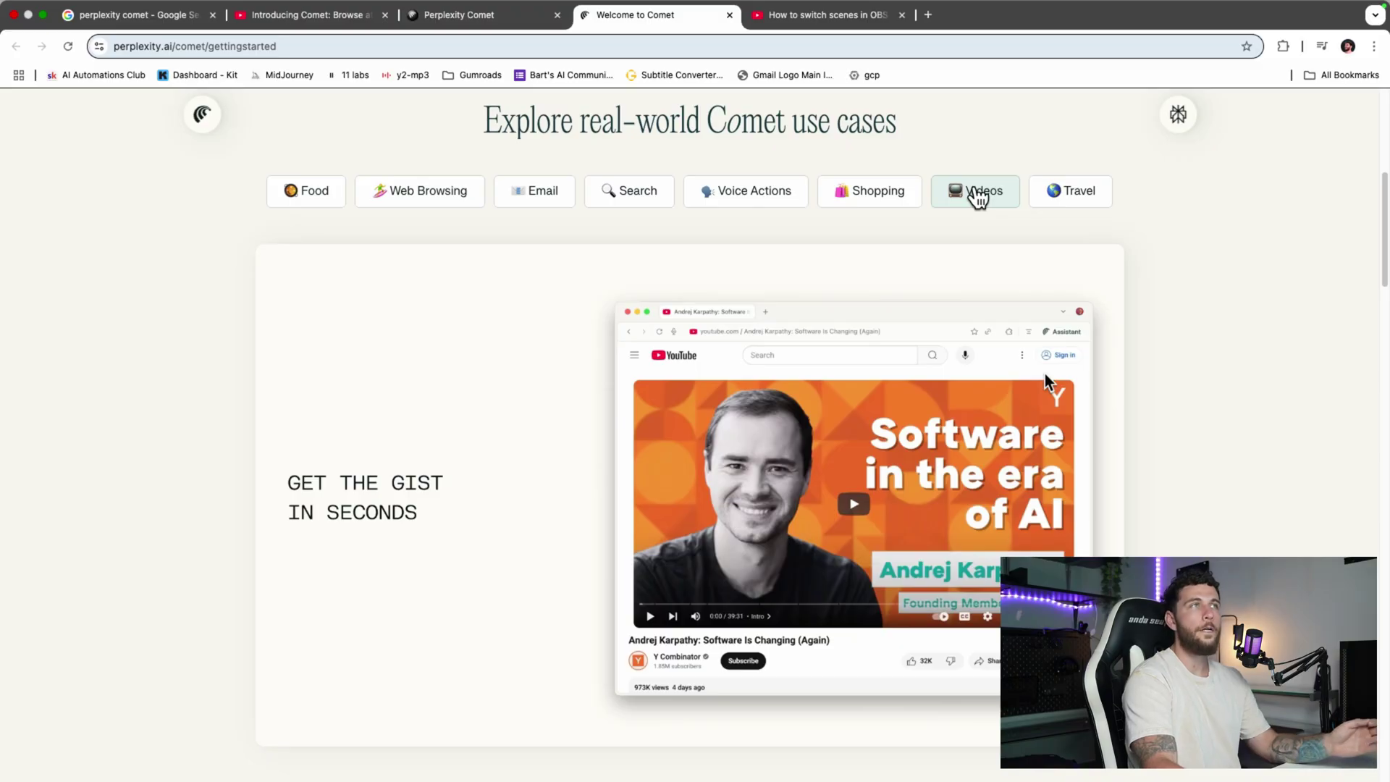
View the Travel use-case demo and return to the Comet homepage tab
{"action": "left_click", "coordinate": [1068, 191]}
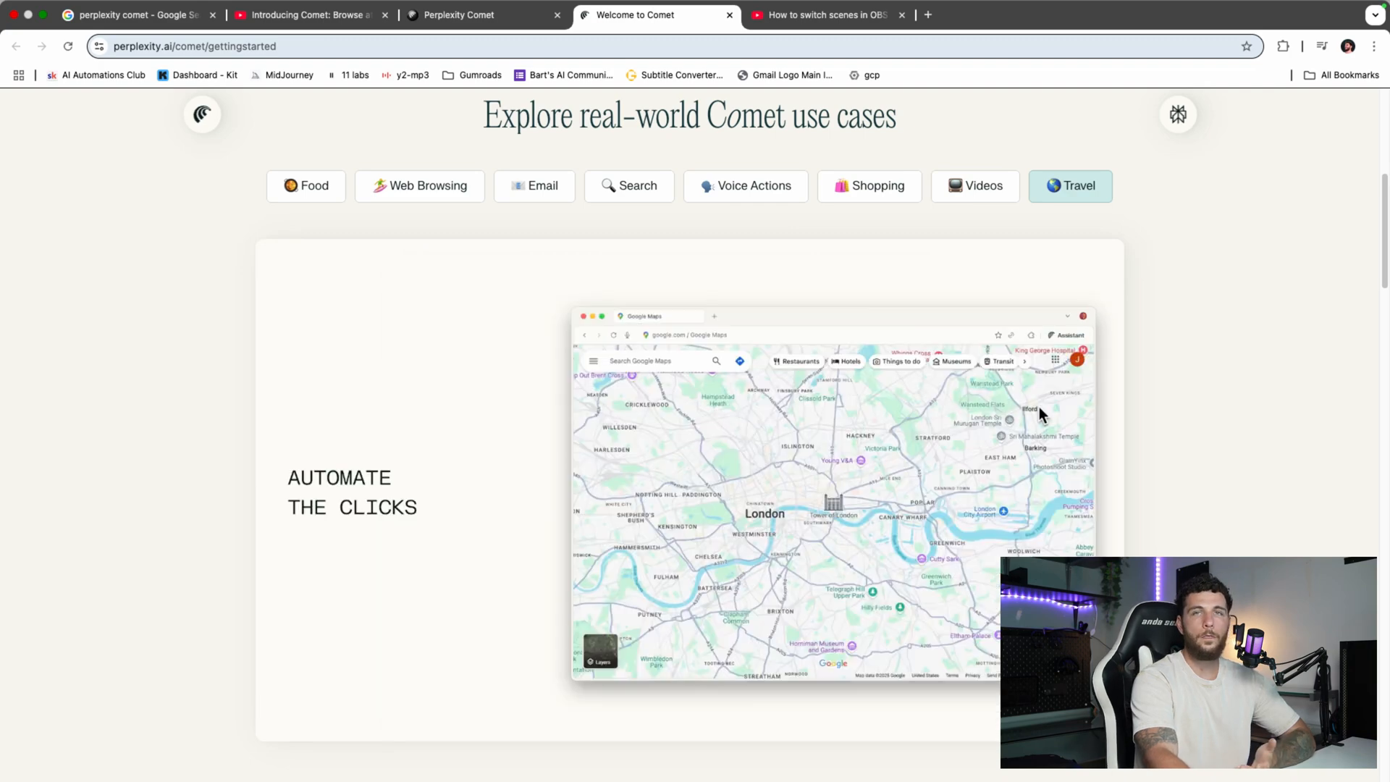
{"action": "left_click", "coordinate": [479, 14]}
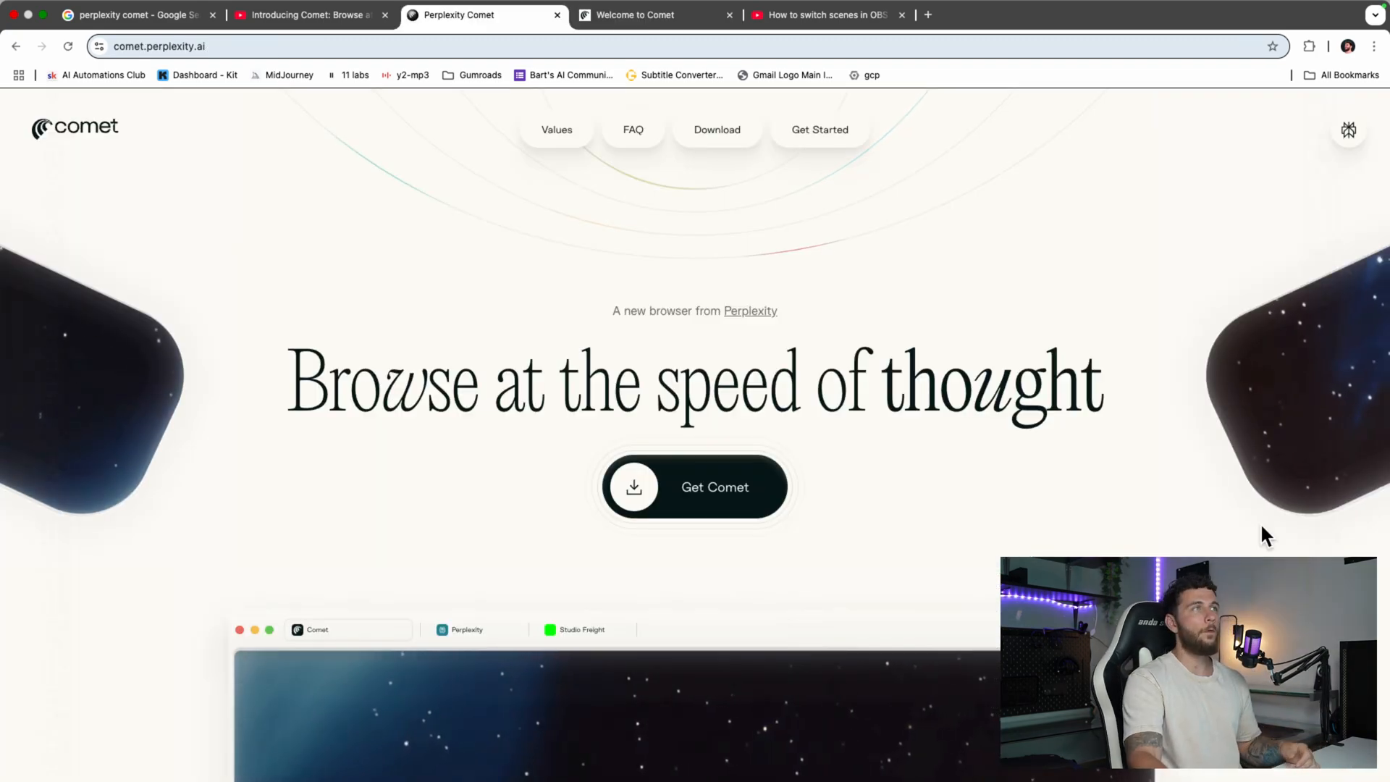